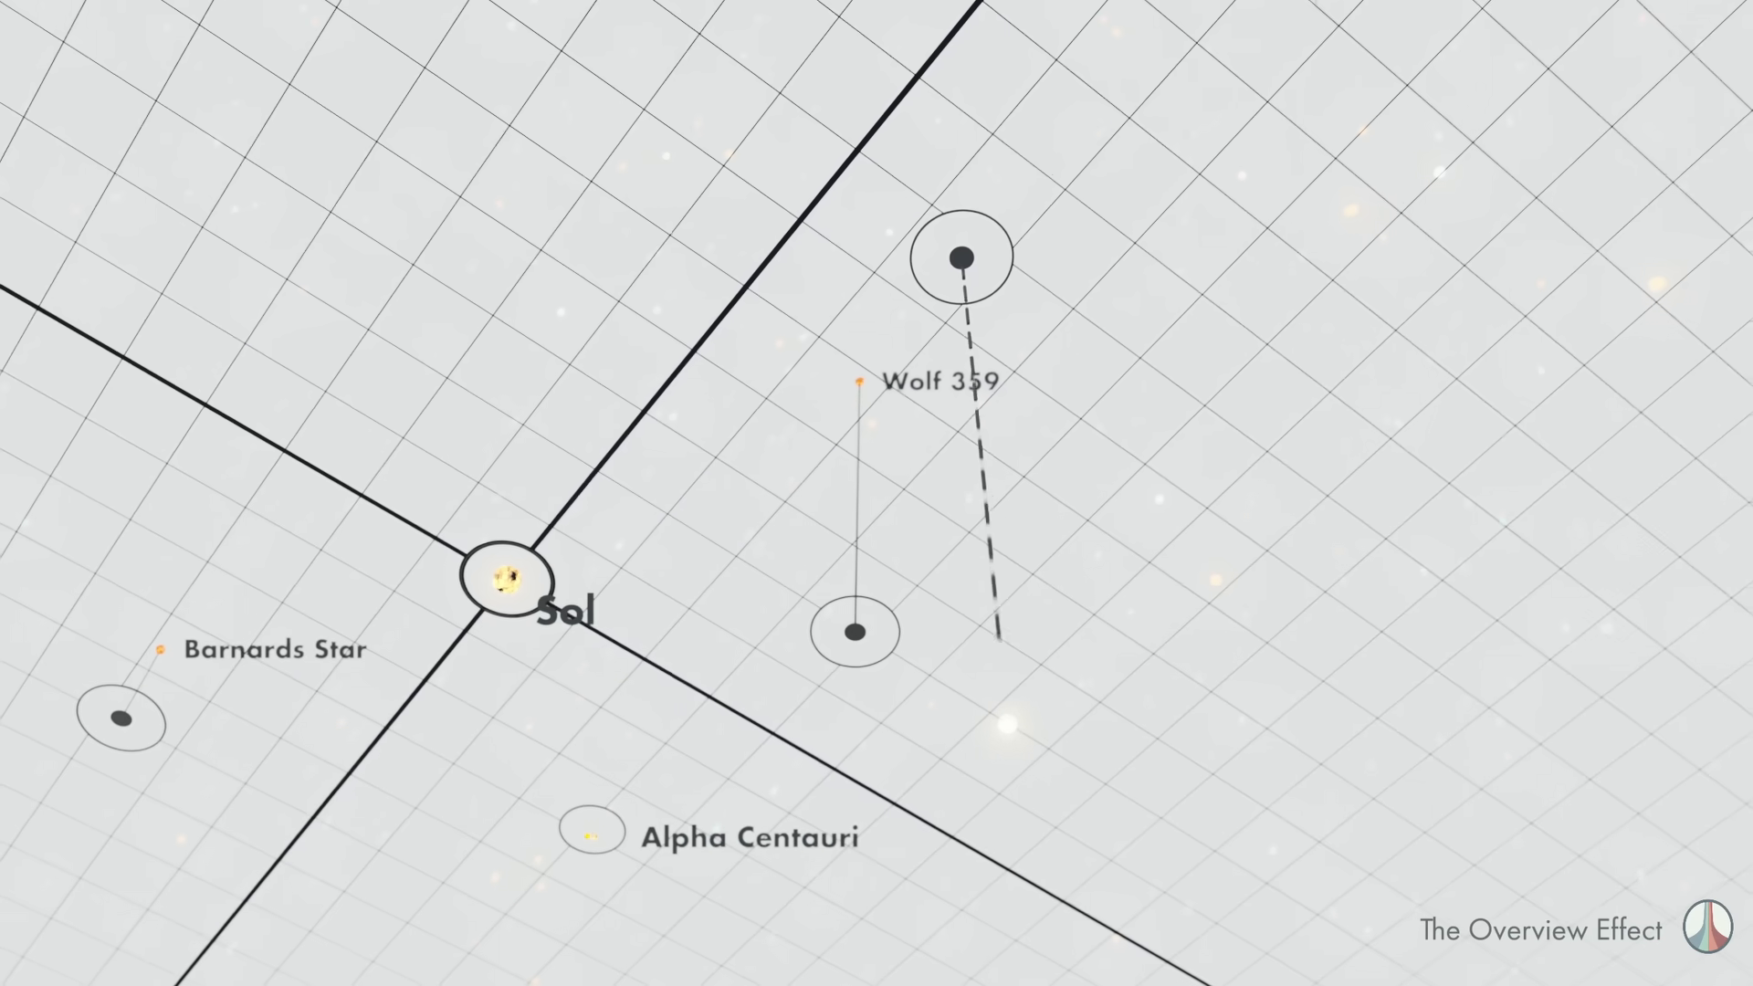
left_click(1004, 718)
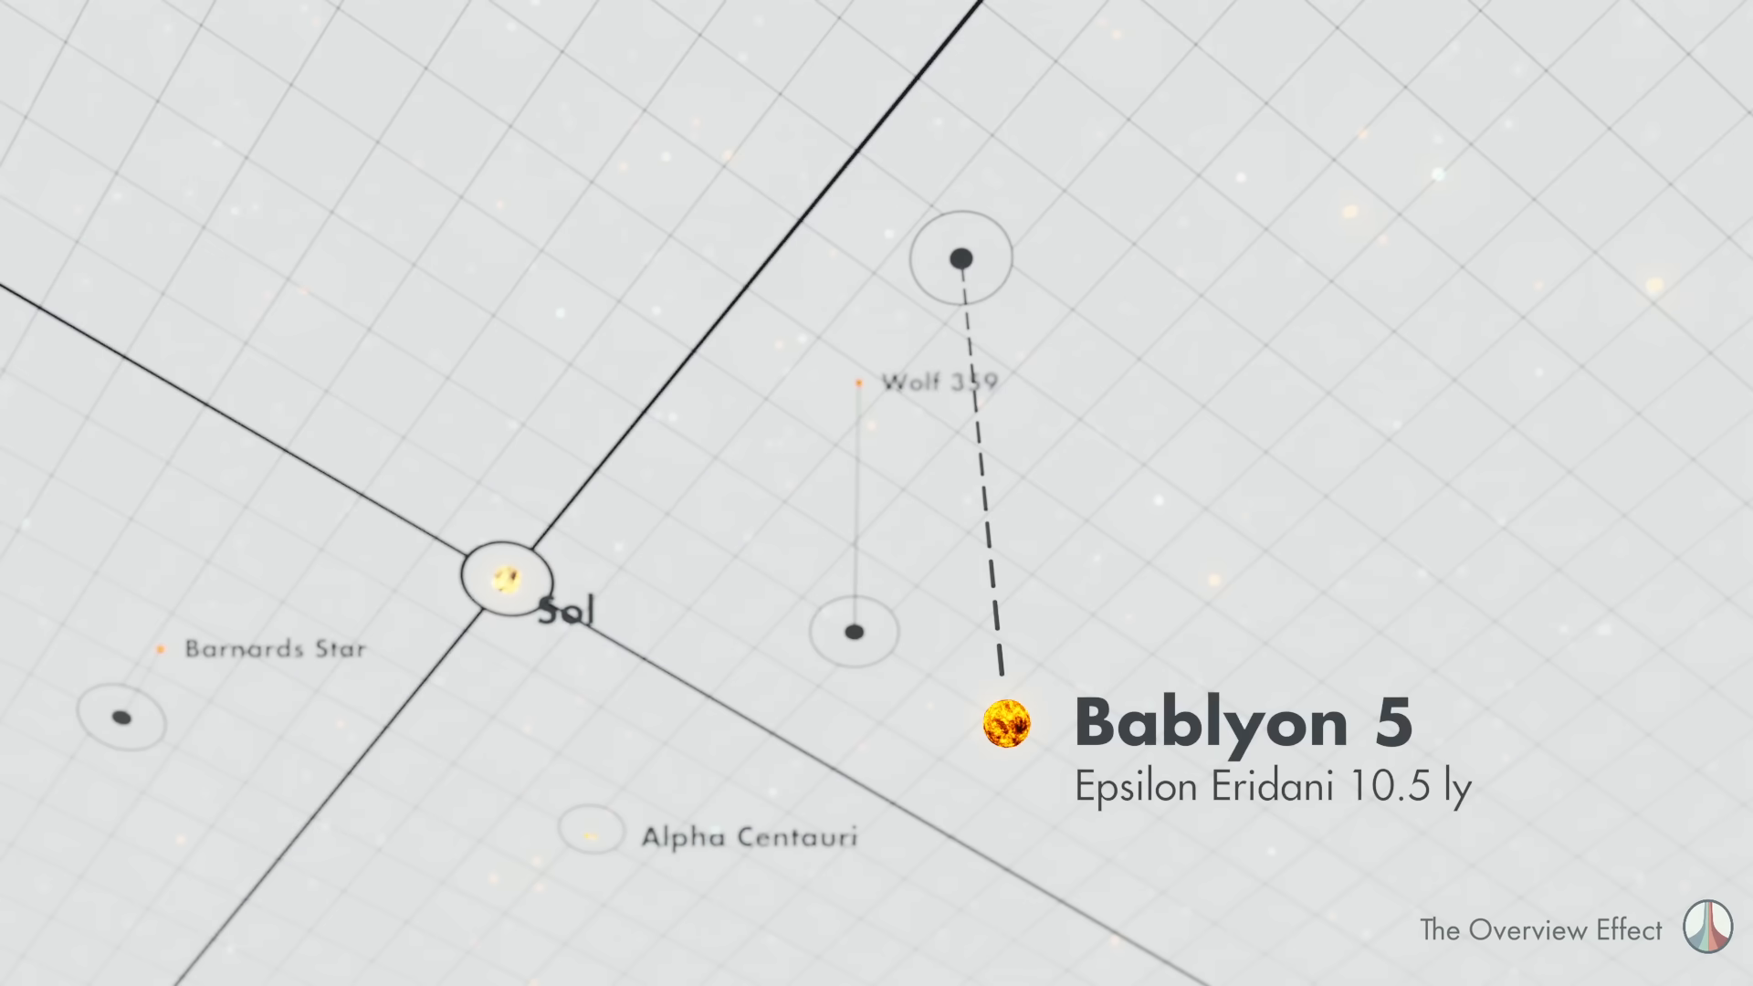